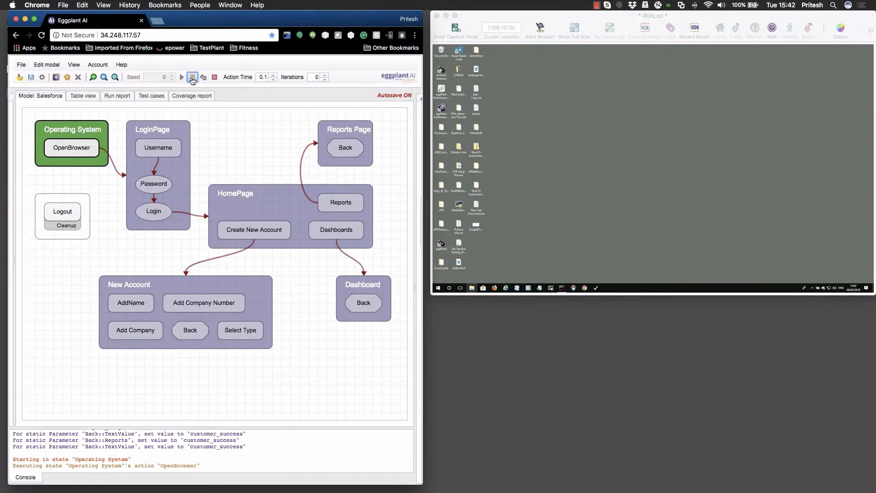
# Start running the Salesforce model from the Operating System state via the toolbar Run button.
pyautogui.click(193, 76)
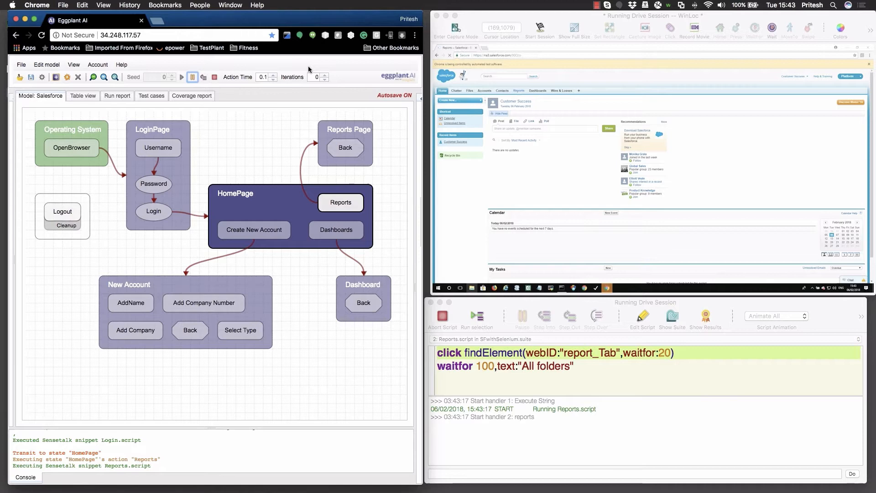
# Let the HomePage state's Reports action run Reports.script until All Folders appears.
pyautogui.click(518, 90)
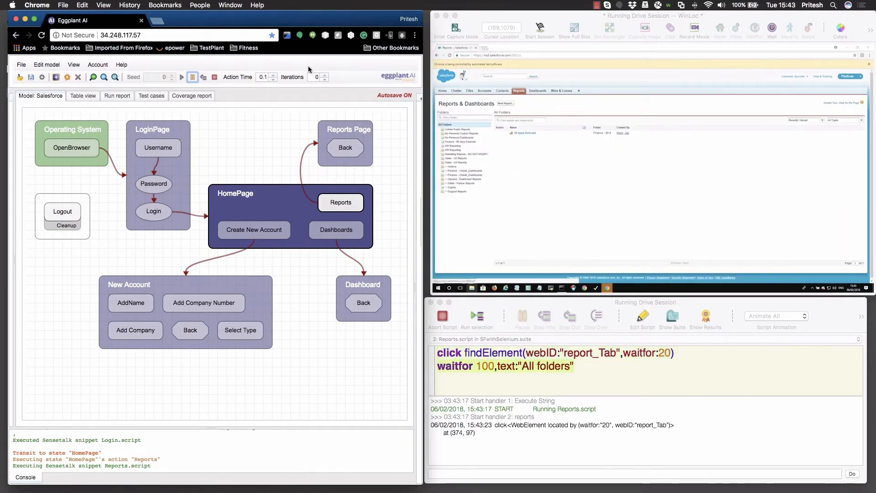